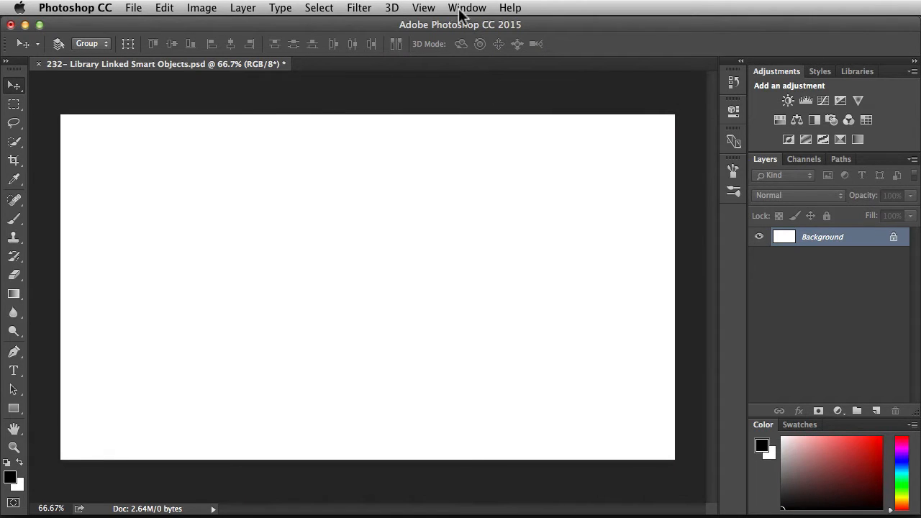
# Step: Show My Library in the Libraries panel with the yellow starburst Artwork 1 thumbnail
pyautogui.click(467, 8)
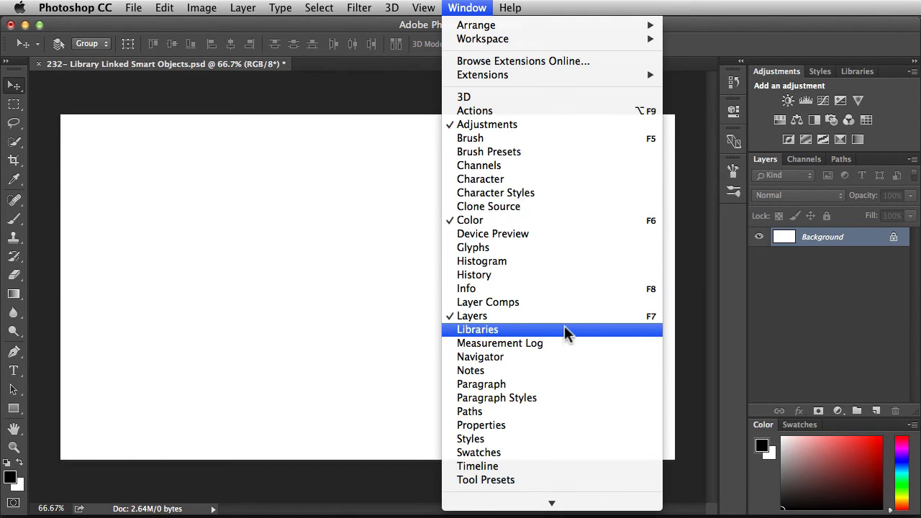
pyautogui.click(478, 329)
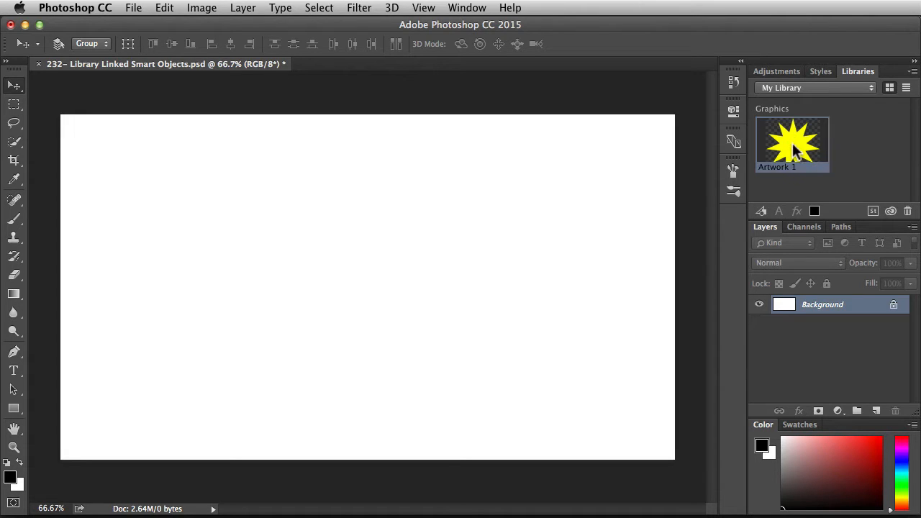
pyautogui.doubleClick(791, 144)
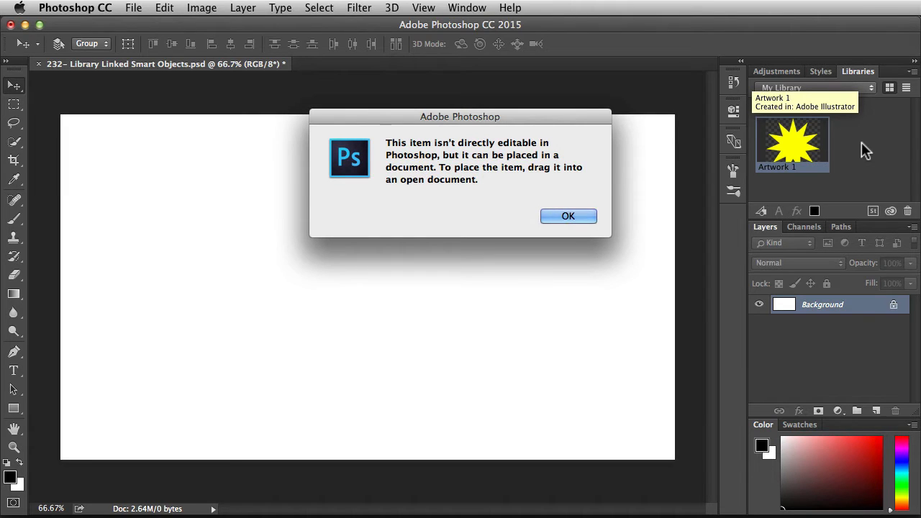
pyautogui.click(568, 216)
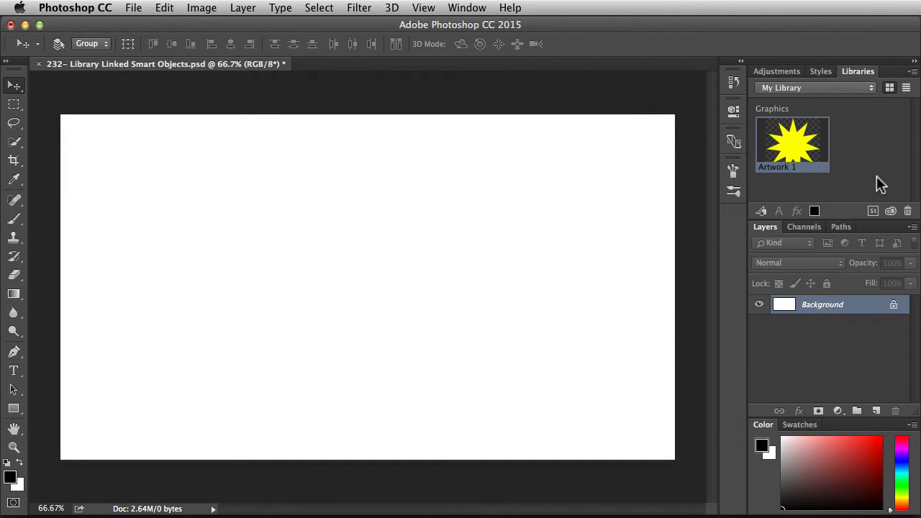
# Step: Drag Artwork 1 from the library onto the canvas as a library-linked starburst layer
pyautogui.moveTo(792, 144); pyautogui.dragTo(518, 237)
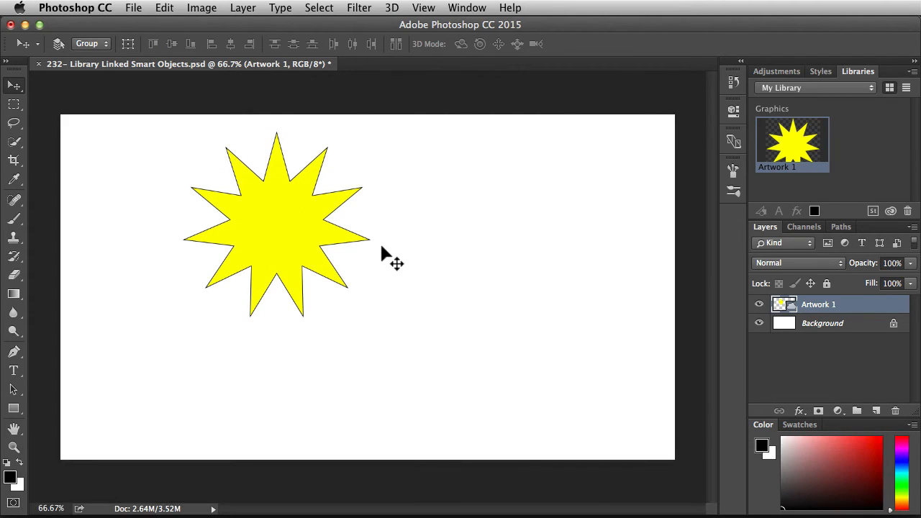
pyautogui.moveTo(490, 260)
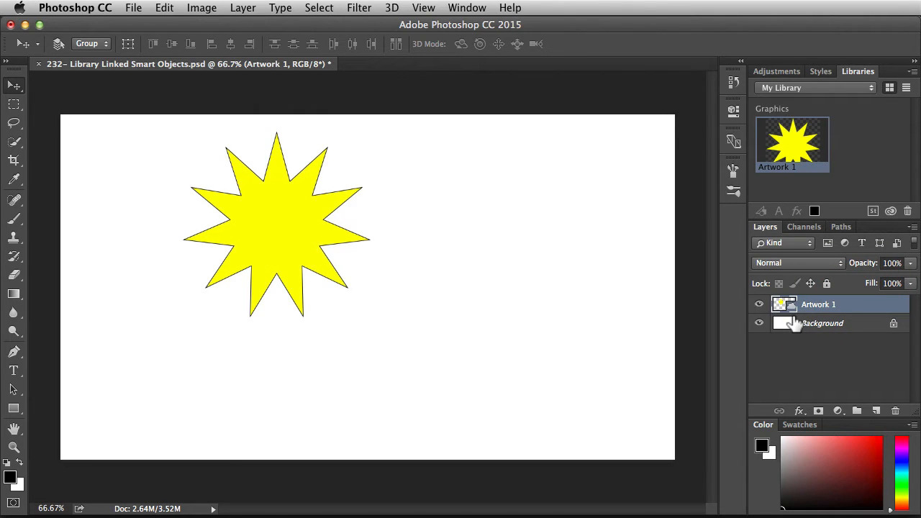
pyautogui.moveTo(785, 323)
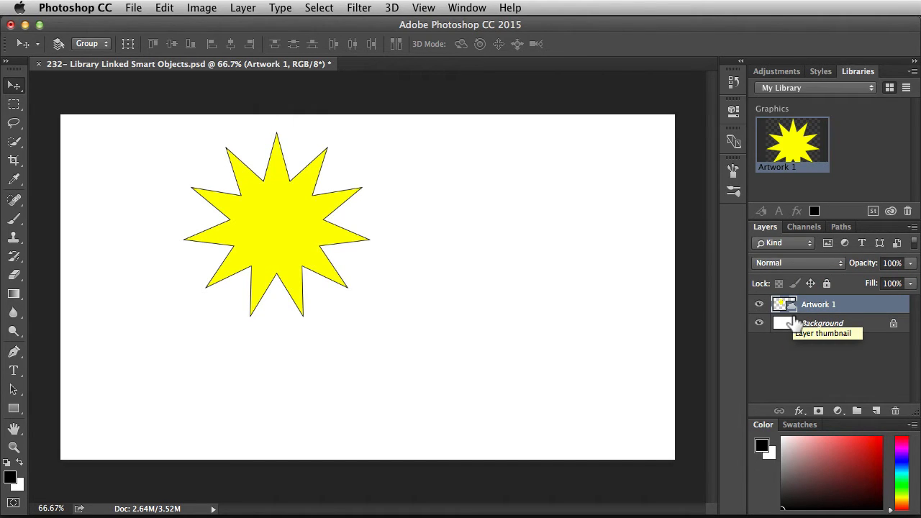
pyautogui.moveTo(799, 358)
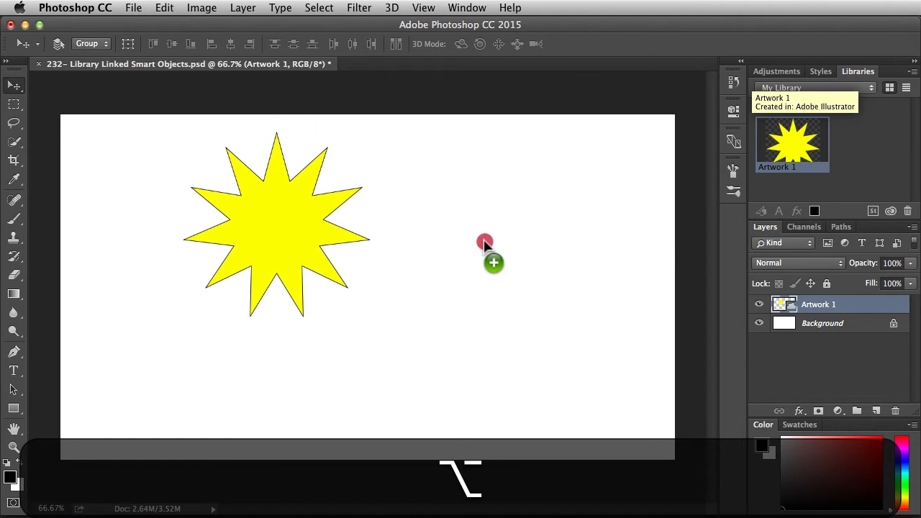
# Step: Place an embedded starburst copy right of the first, then select the first starburst's layer
pyautogui.moveTo(792, 144); pyautogui.dragTo(484, 241)
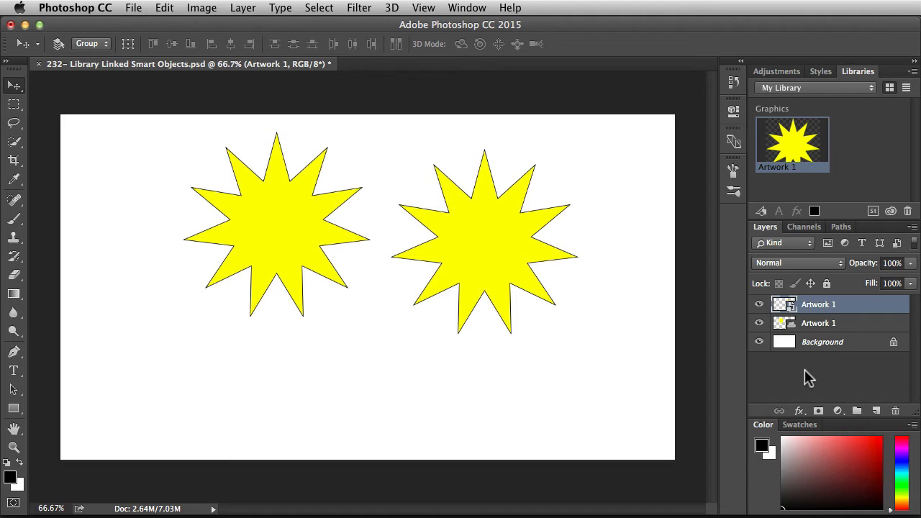
pyautogui.moveTo(813, 377)
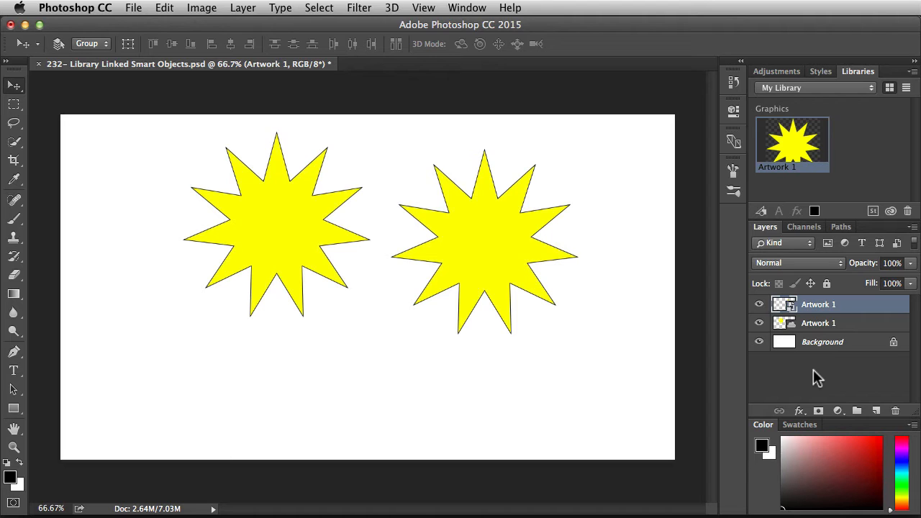
pyautogui.click(818, 322)
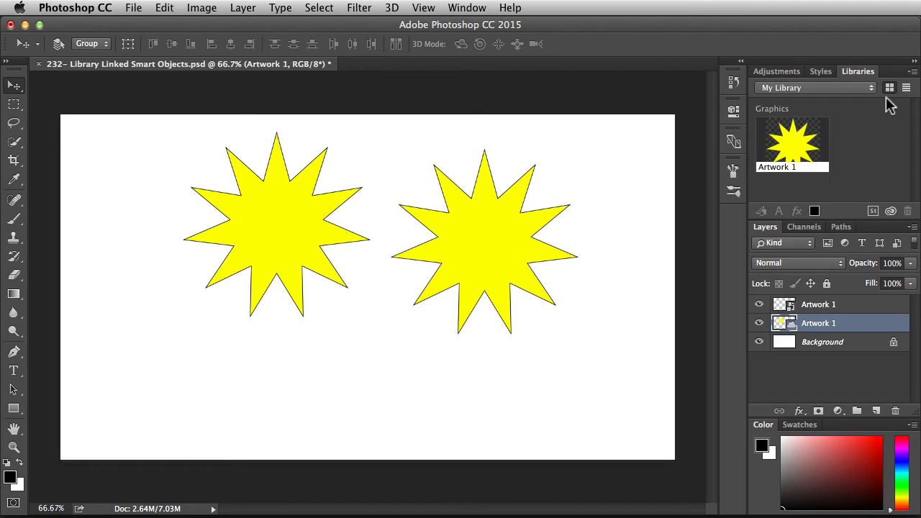
pyautogui.moveTo(890, 88)
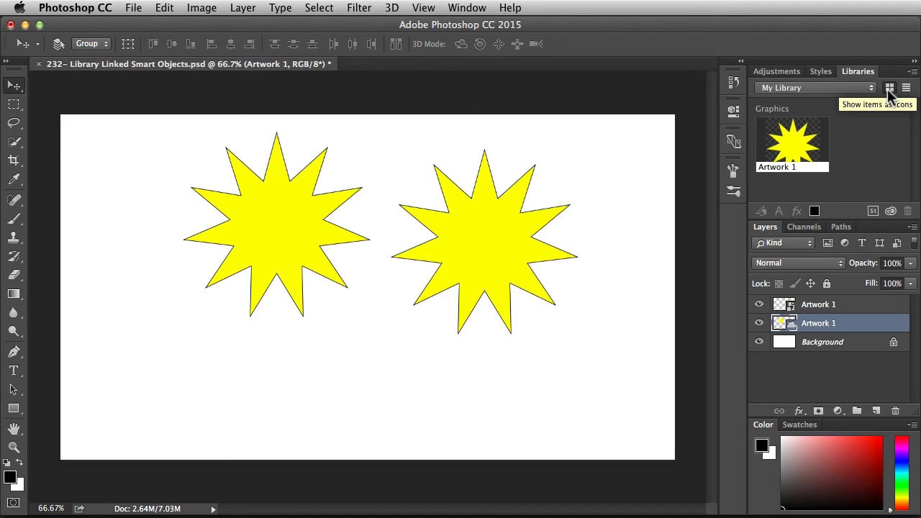
pyautogui.click(907, 87)
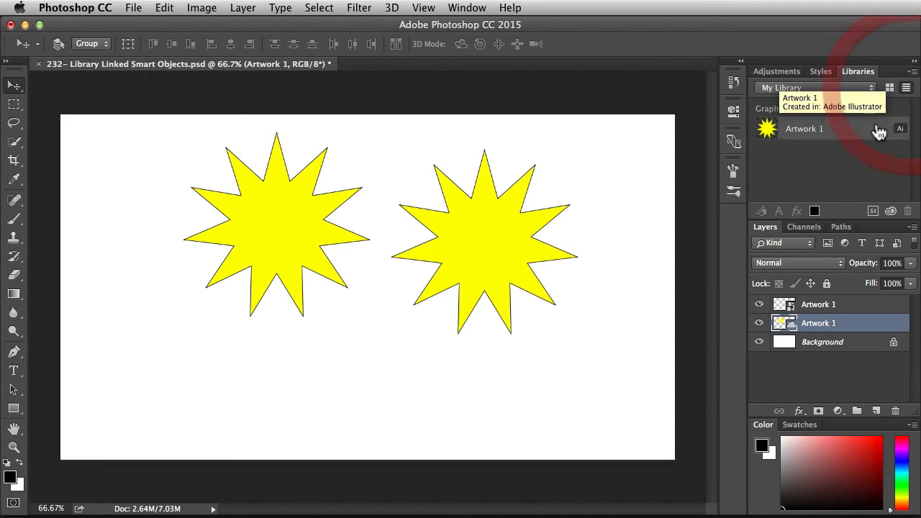
pyautogui.moveTo(880, 167)
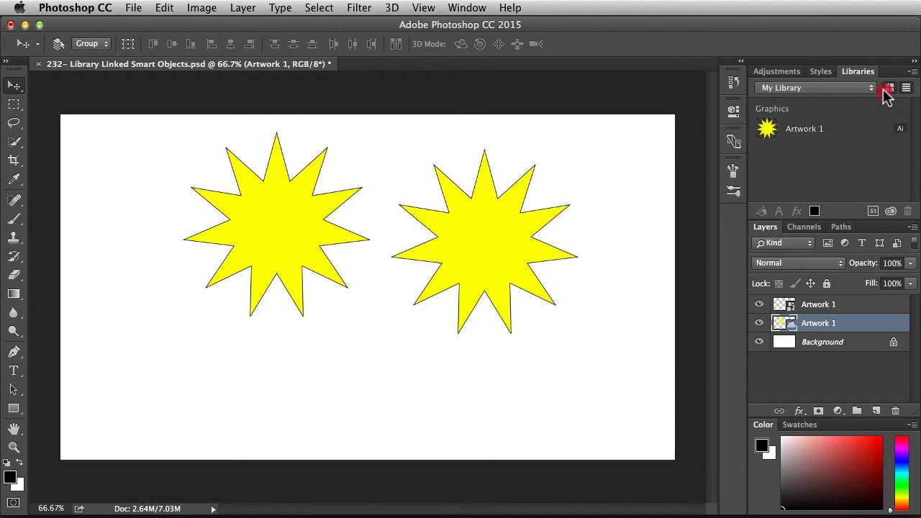
pyautogui.click(890, 88)
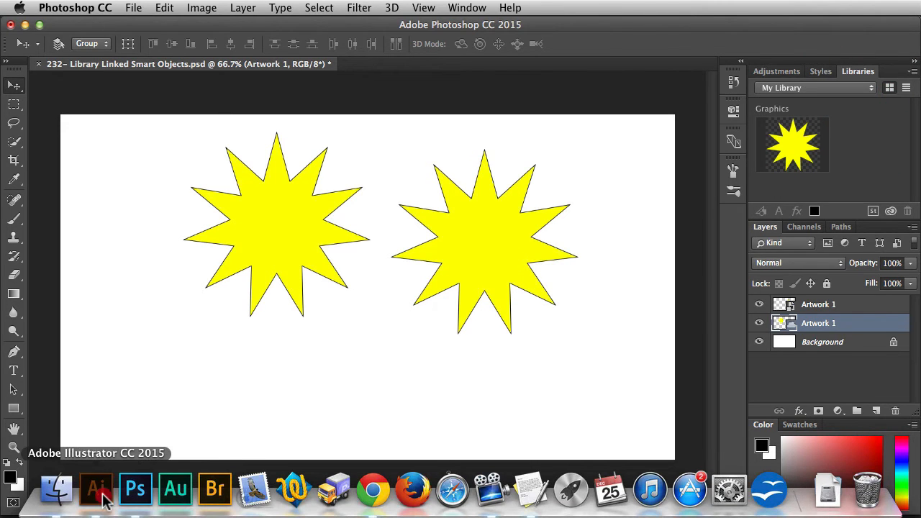
# Step: Switch to Illustrator and open the library's Artwork 1 starburst as its own document
pyautogui.click(96, 489)
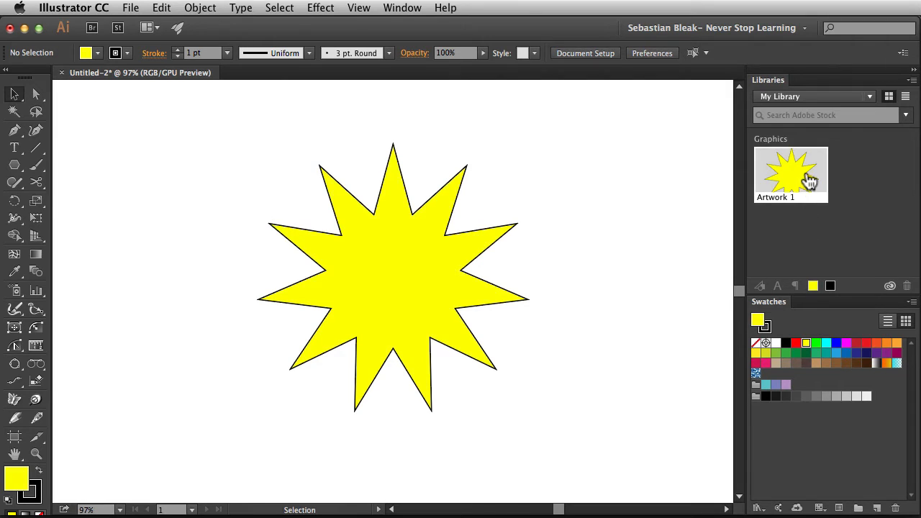
pyautogui.doubleClick(792, 173)
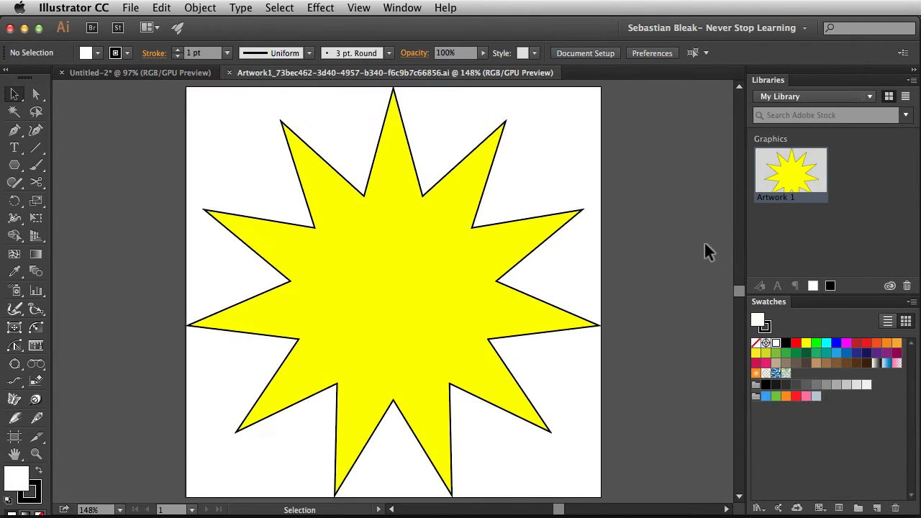
pyautogui.moveTo(665, 280)
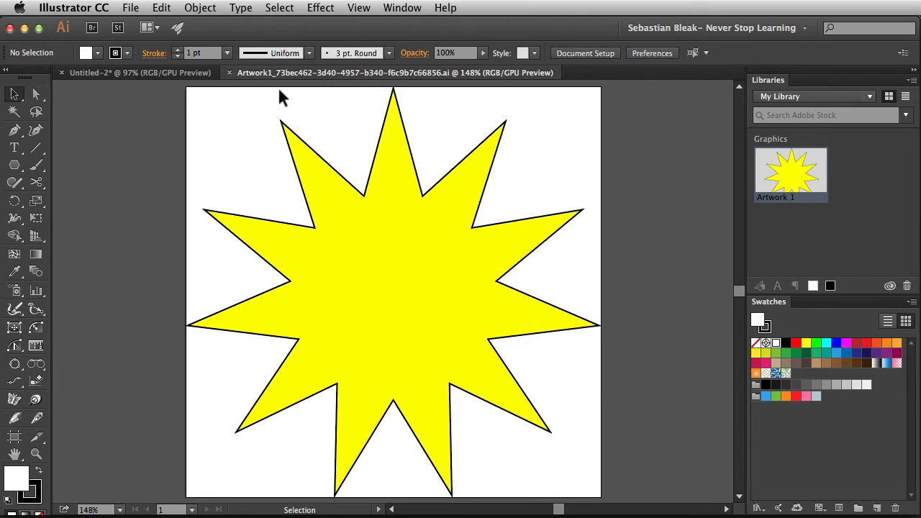
pyautogui.moveTo(251, 208)
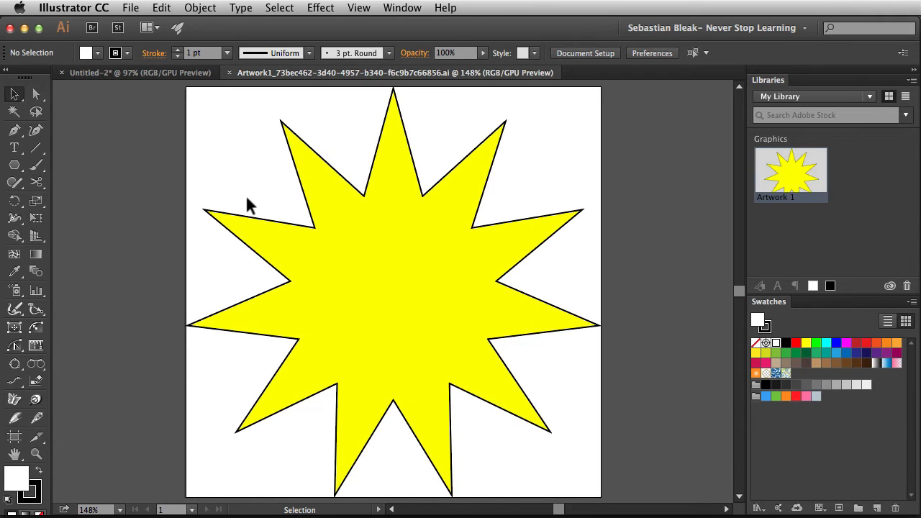
# Step: Replace the starburst with a gear and hexagon, centred on each other with Align
pyautogui.click(324, 279)
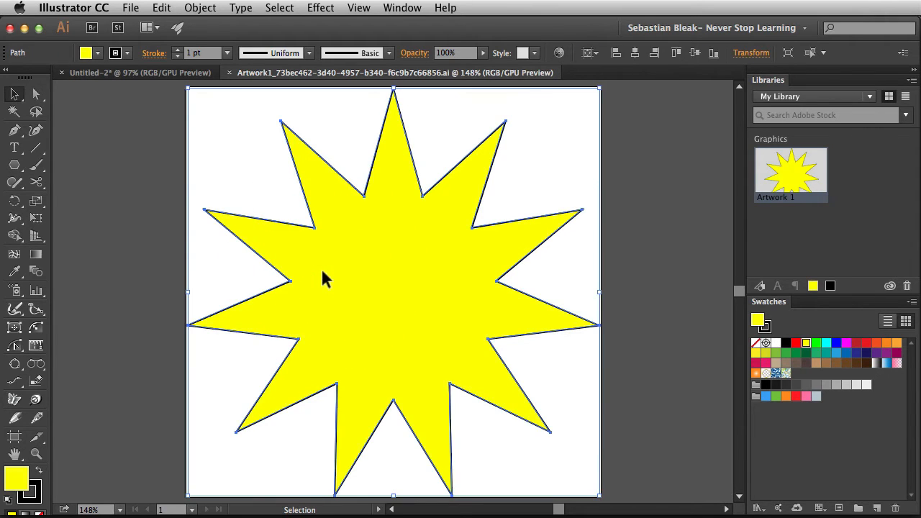
pyautogui.click(34, 95)
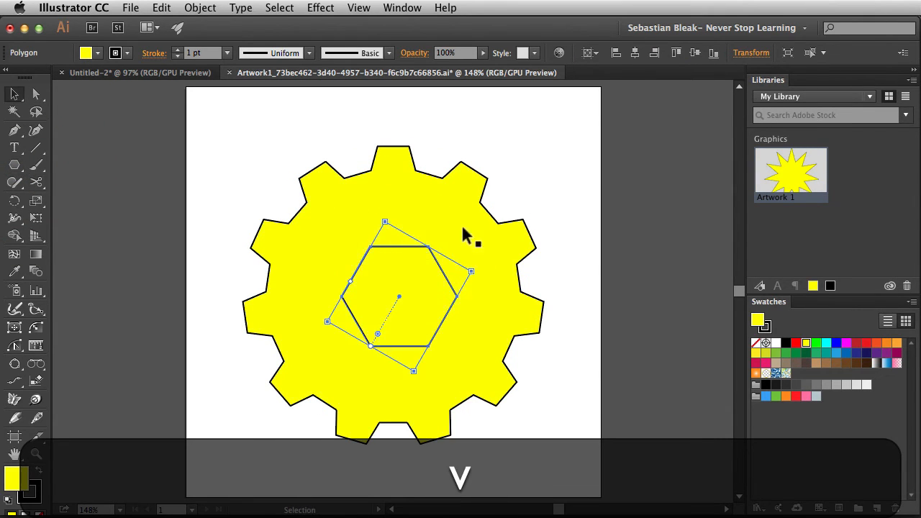
pyautogui.click(586, 52)
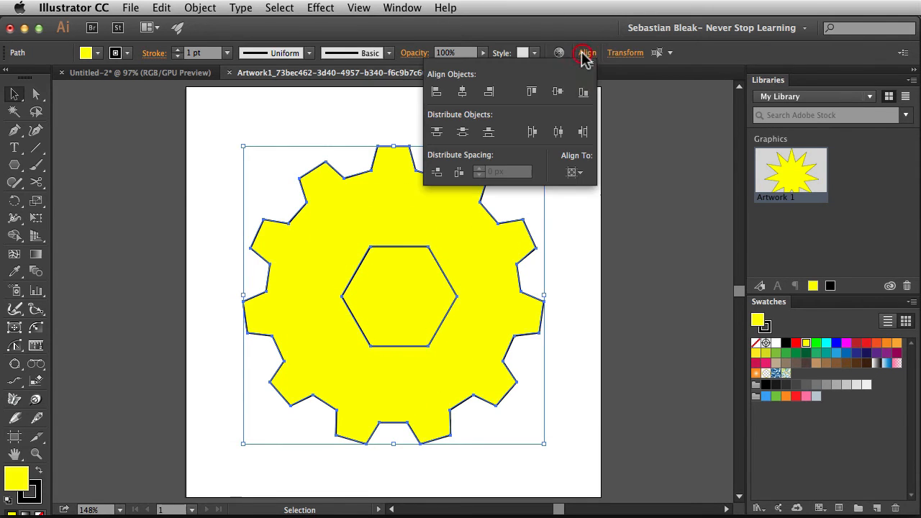
pyautogui.click(558, 92)
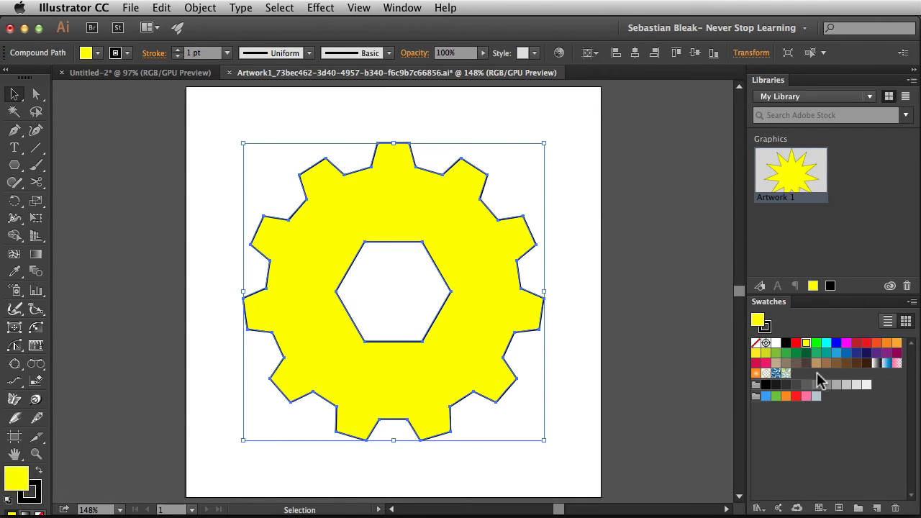
# Step: Fill the compound gear with a gray swatch and deselect the finished artwork
pyautogui.click(805, 342)
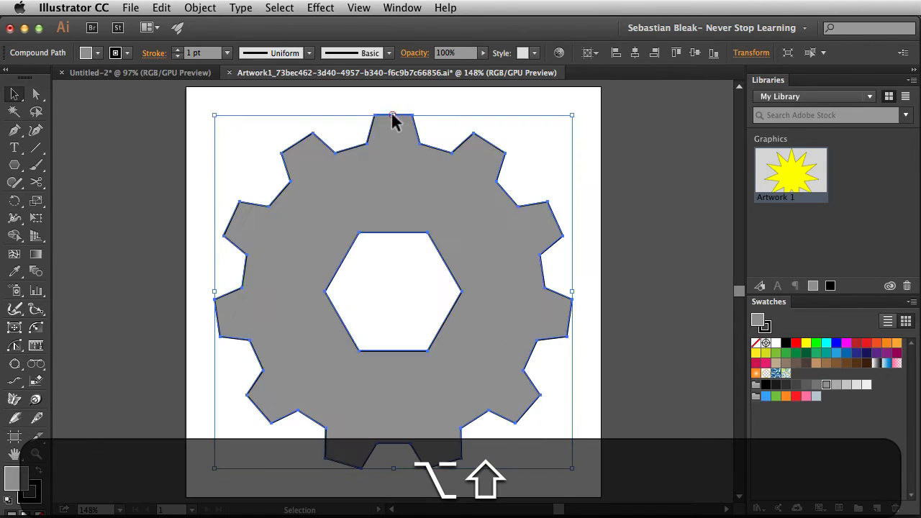
pyautogui.click(540, 158)
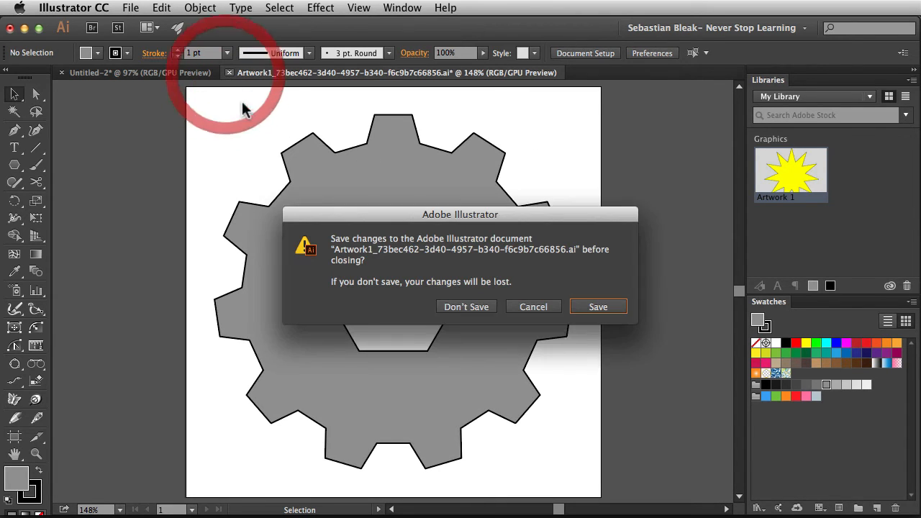
# Step: Save changes when closing the gear artwork so the library thumbnail becomes the gray gear
pyautogui.click(467, 307)
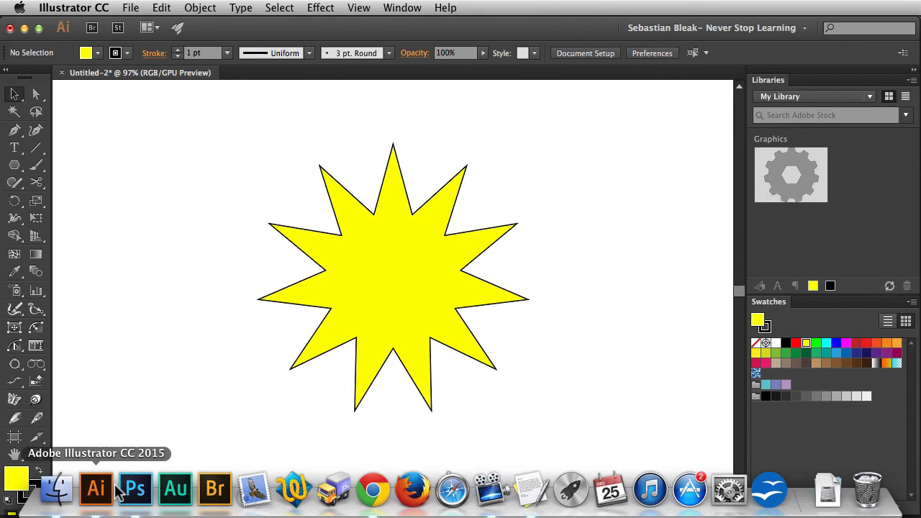
# Step: Return to the Photoshop composition showing the gray linked gear, with the Rectangular Marquee tool active
pyautogui.click(134, 489)
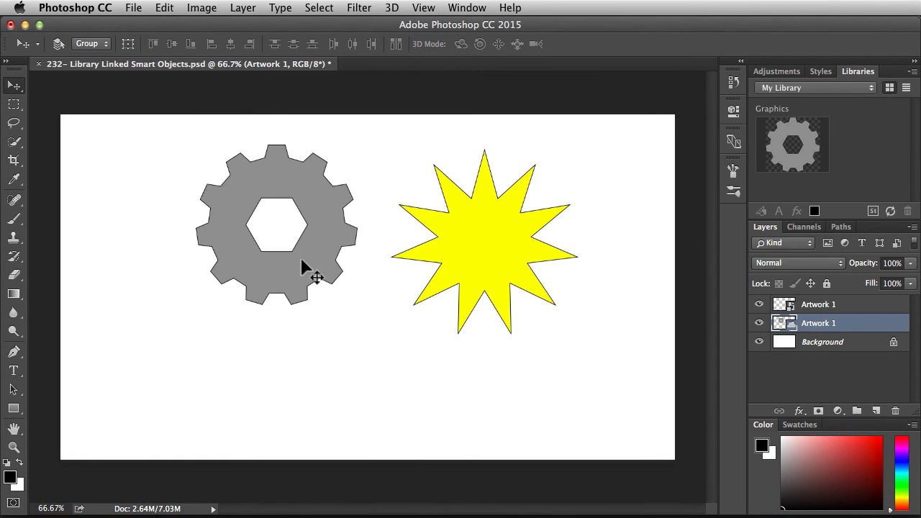
pyautogui.moveTo(429, 324)
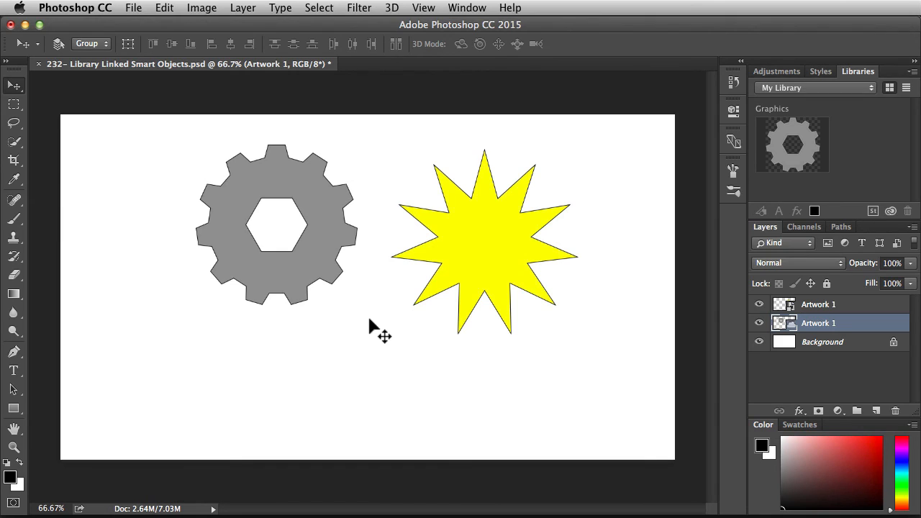
pyautogui.click(835, 322)
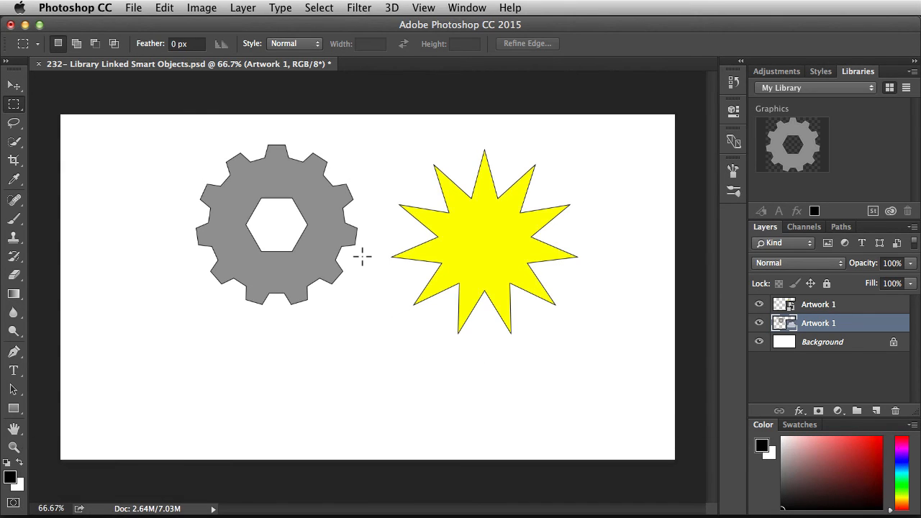
pyautogui.click(15, 104)
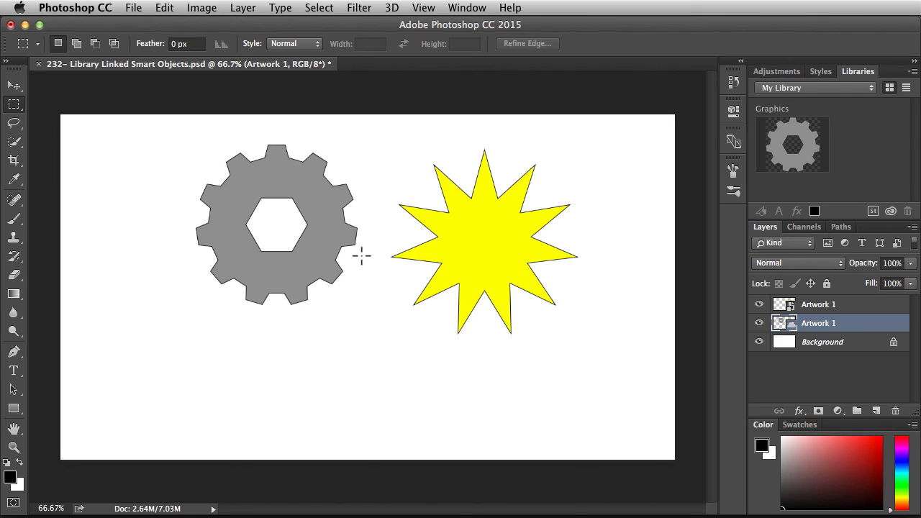
pyautogui.rightClick(818, 322)
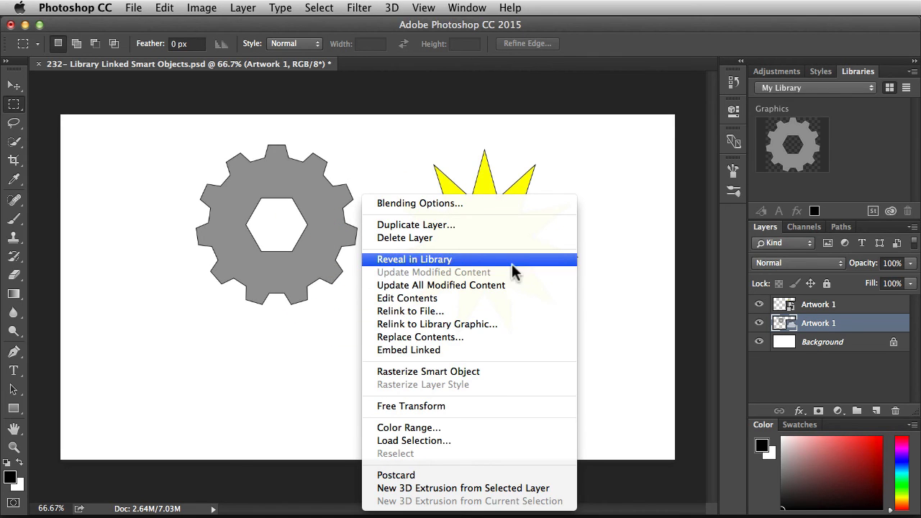
pyautogui.moveTo(540, 285)
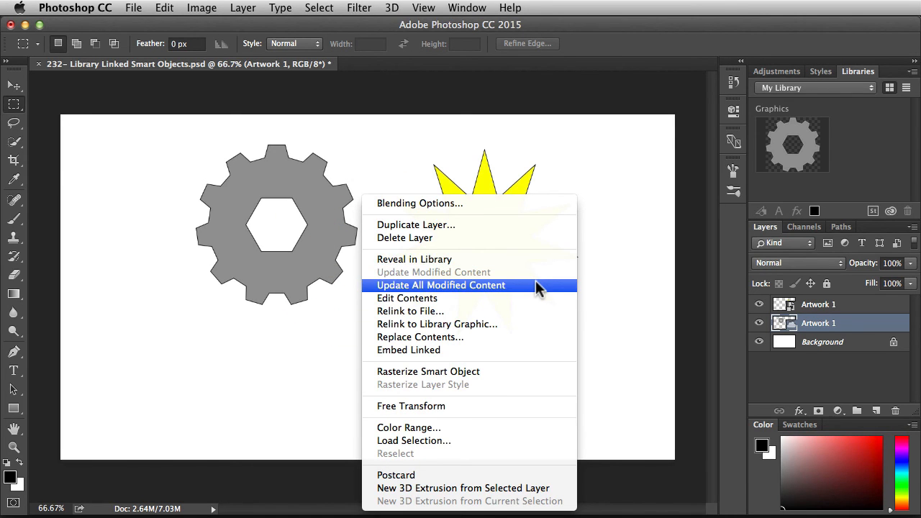
pyautogui.moveTo(540, 288)
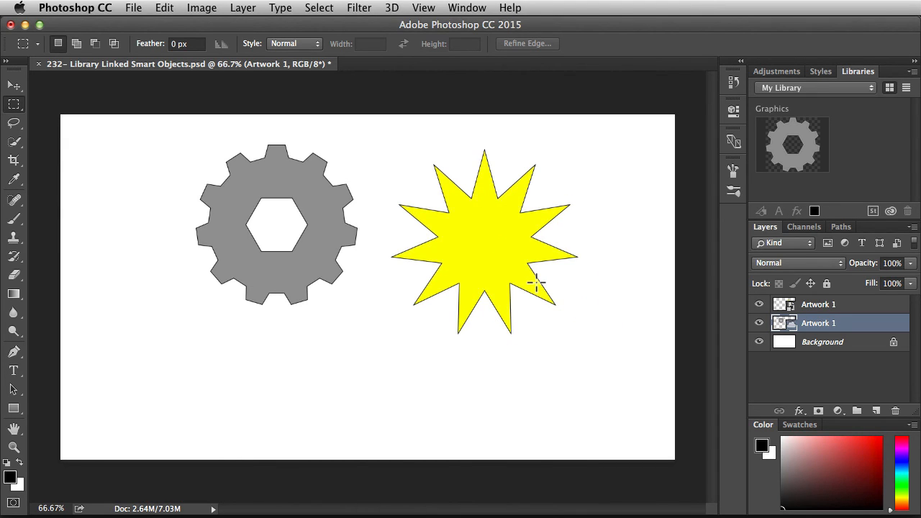
pyautogui.moveTo(540, 311)
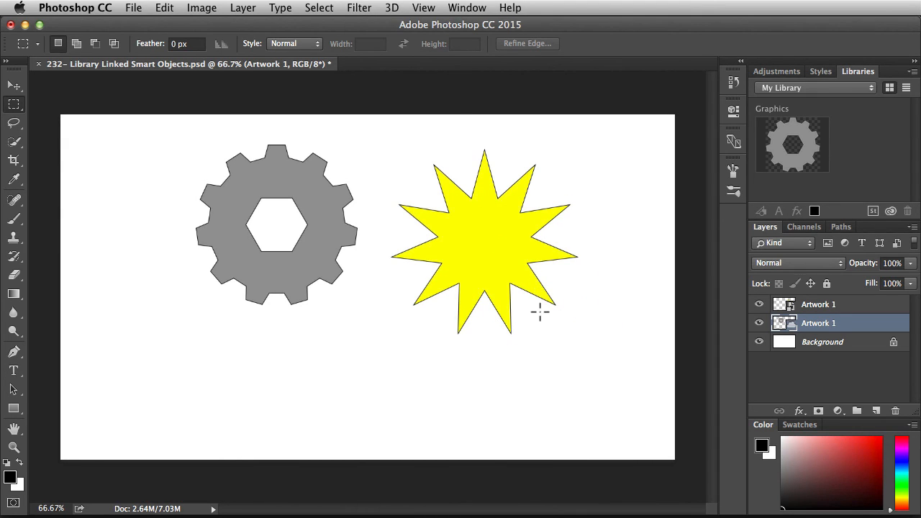
pyautogui.moveTo(570, 320)
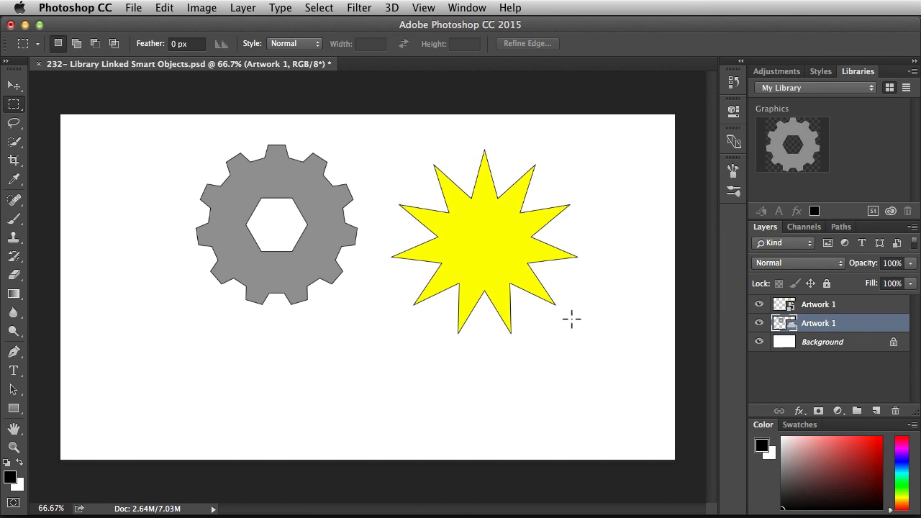
pyautogui.click(817, 304)
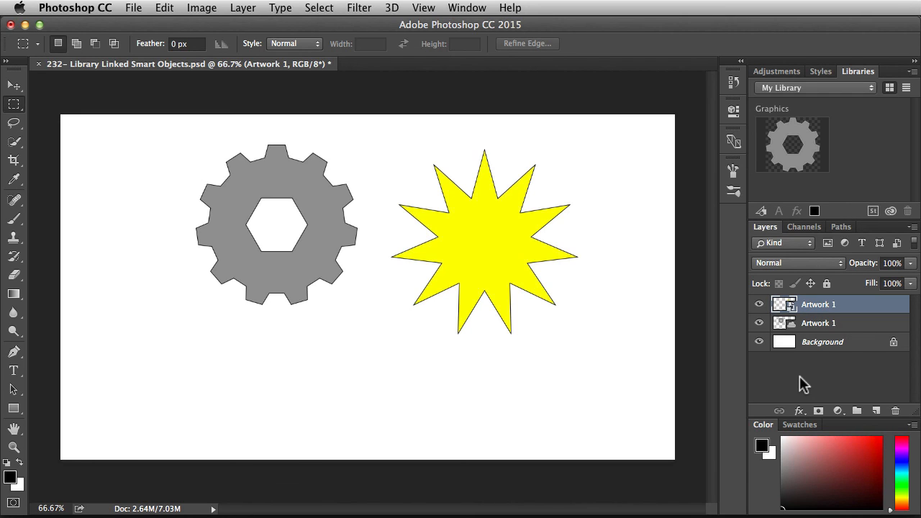
pyautogui.moveTo(862, 333)
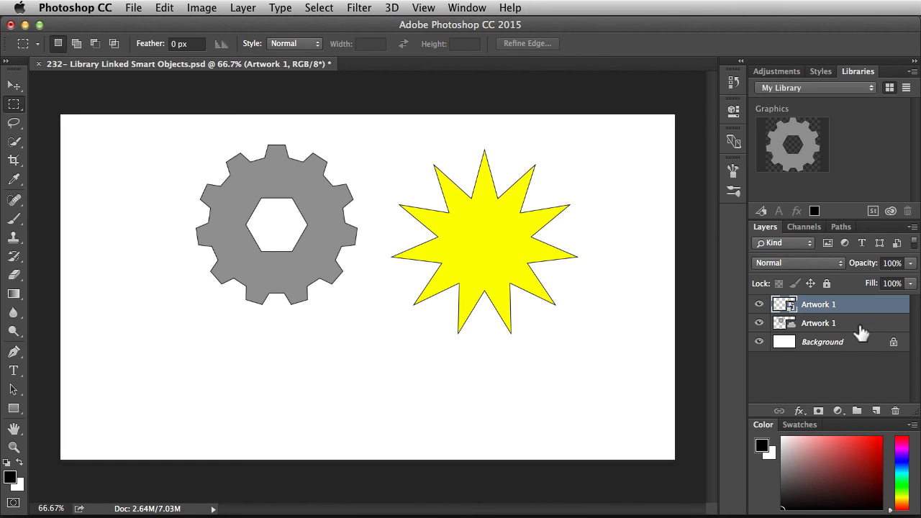
pyautogui.click(818, 323)
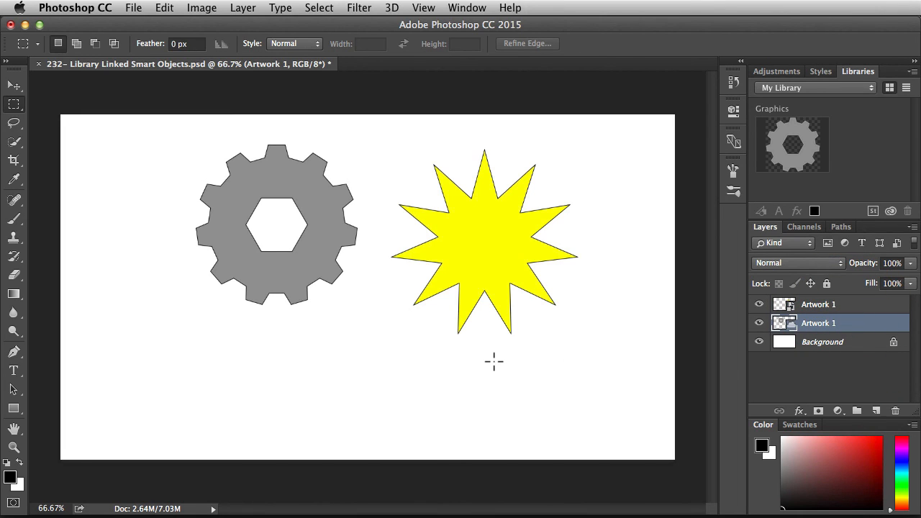